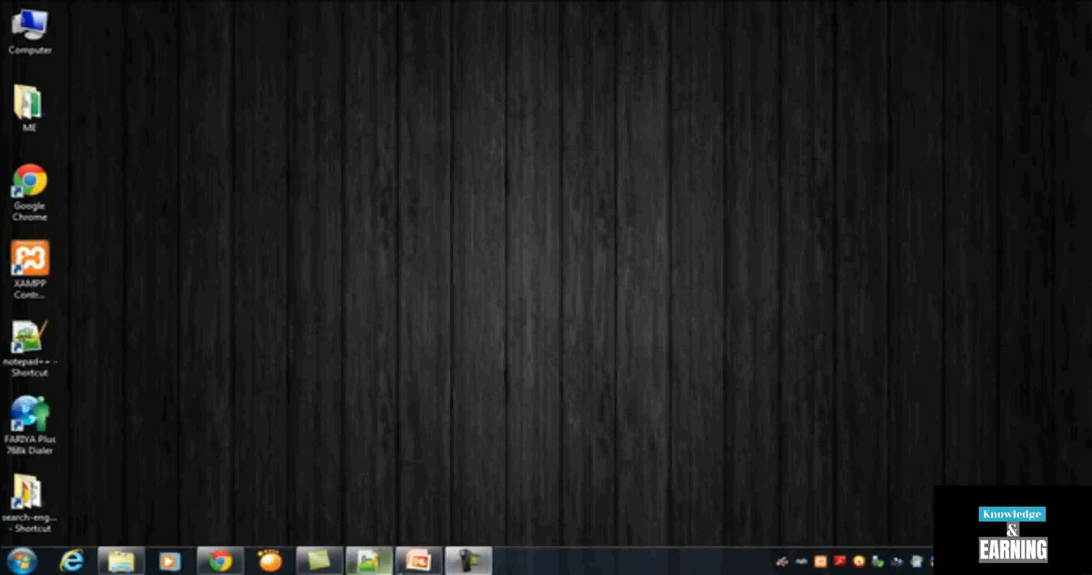
Bring up the course presentation and show the 'what you will learn' slide
{"action": "left_click", "coordinate": [417, 560]}
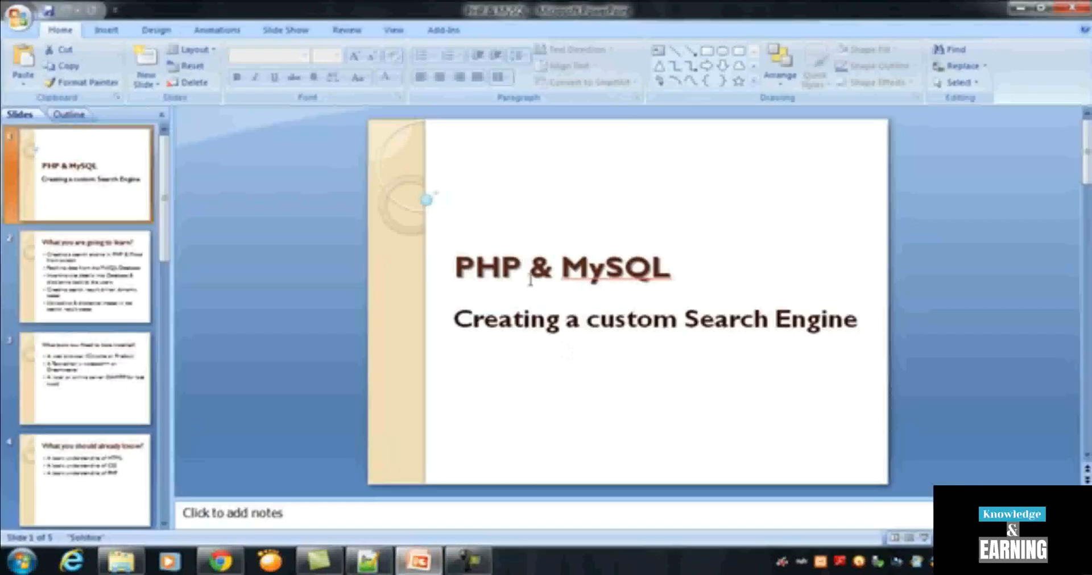
{"action": "left_click", "coordinate": [83, 277]}
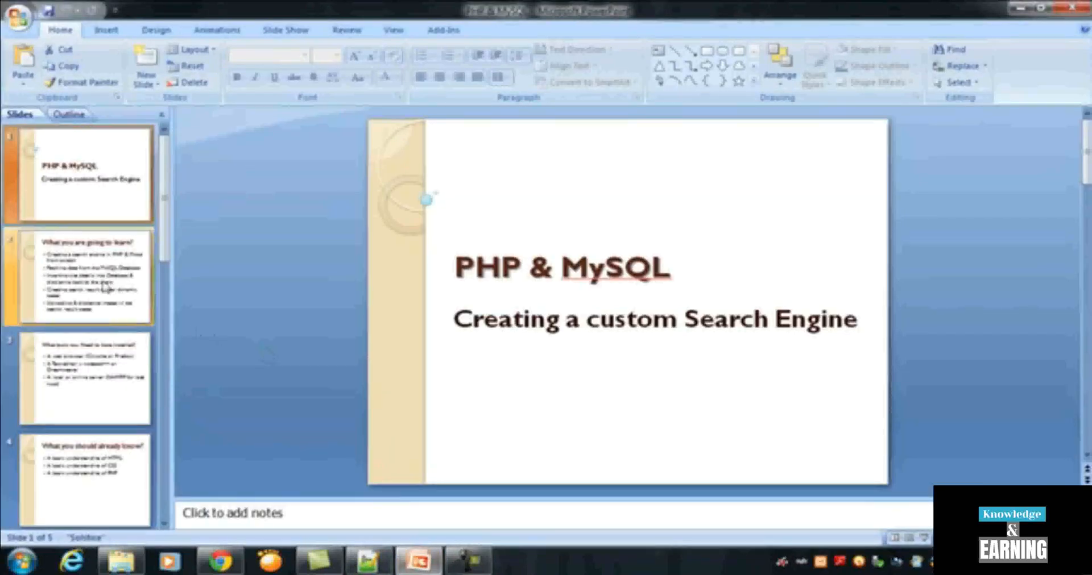
{"action": "left_click", "coordinate": [85, 276]}
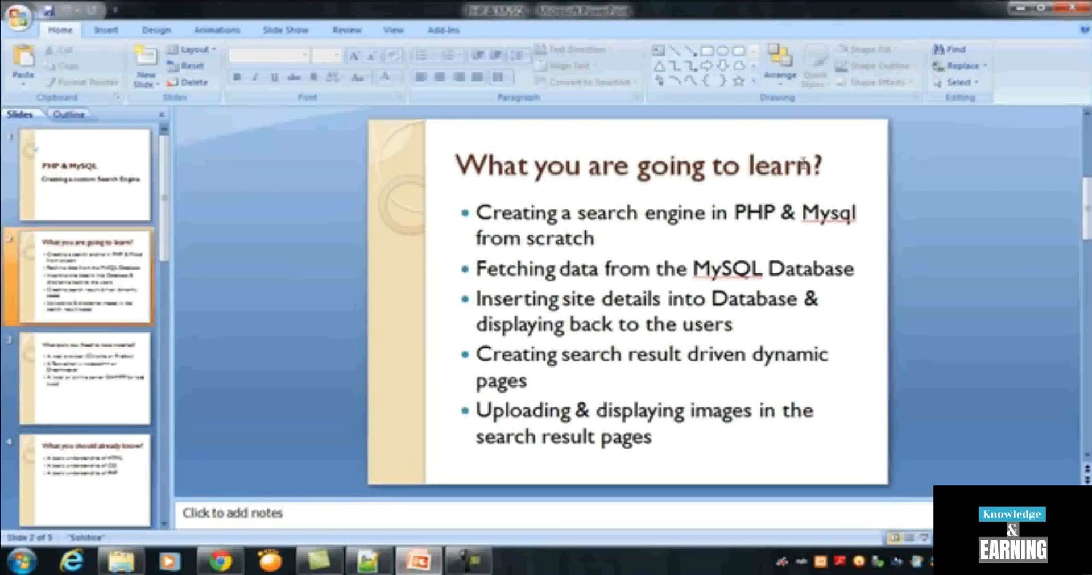
{"action": "left_click", "coordinate": [634, 165]}
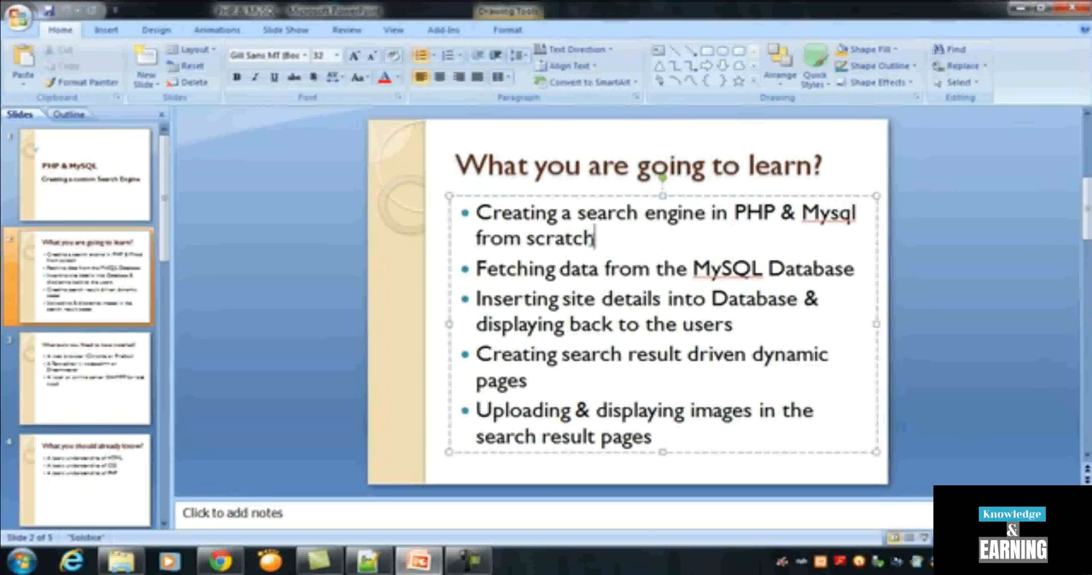
{"action": "left_click_drag", "start_coordinate": [476, 213], "coordinate": [594, 239]}
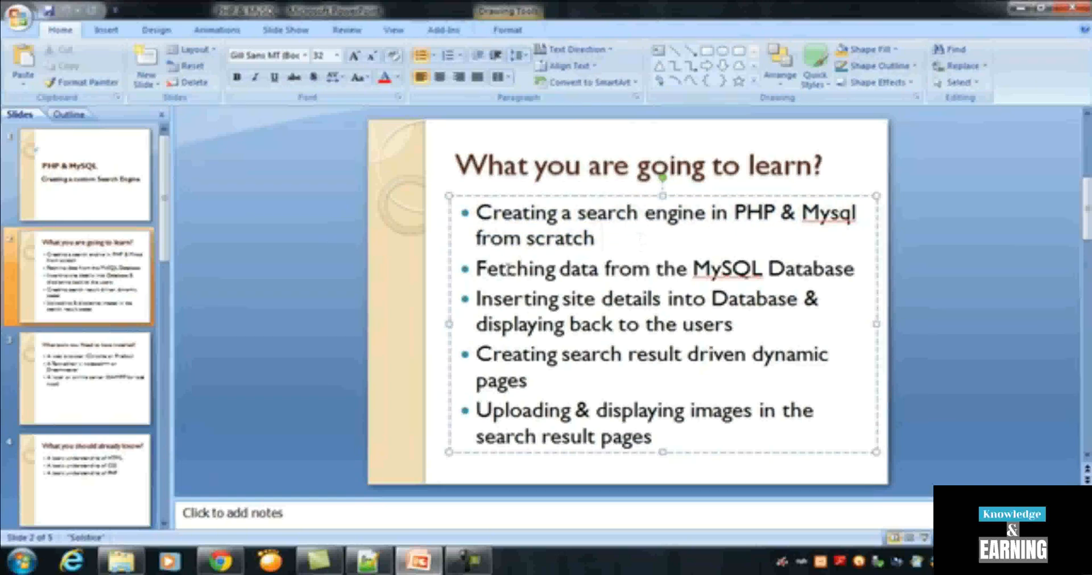
{"action": "left_click", "coordinate": [597, 239]}
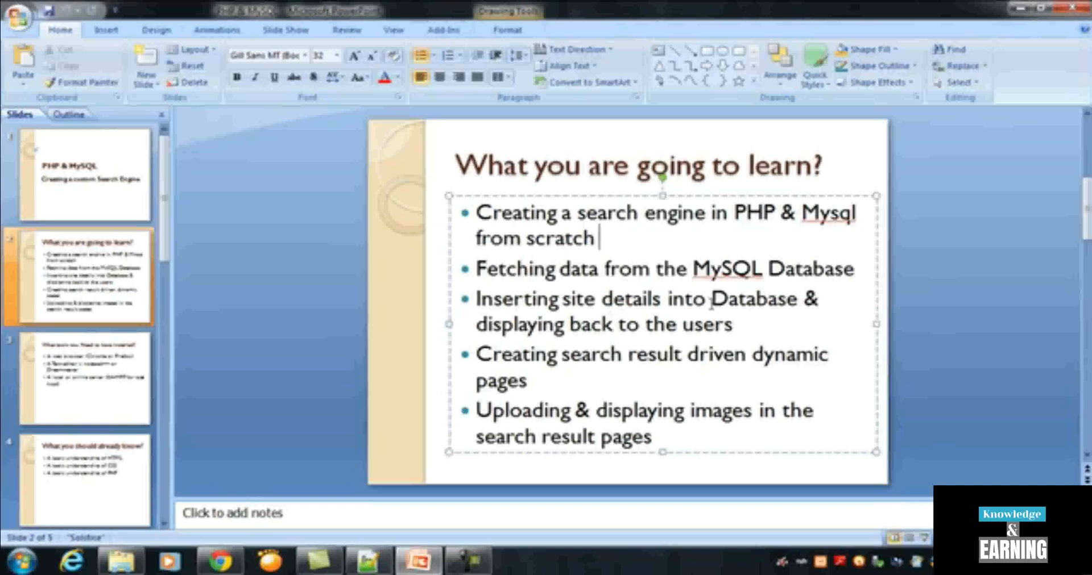
{"action": "mouse_move", "coordinate": [611, 334]}
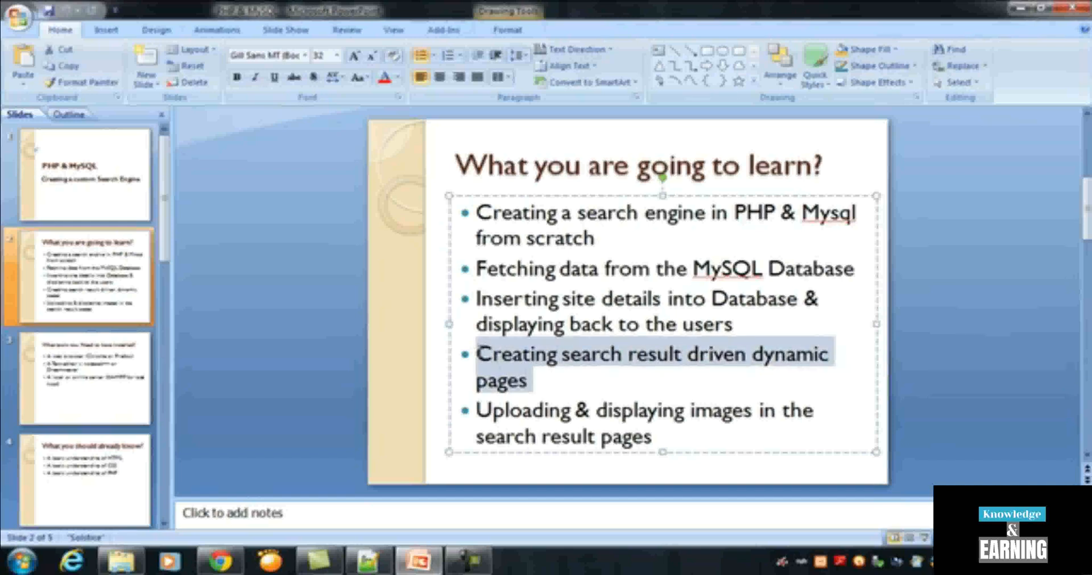
Highlight the last bullet about uploading images on the slide
{"action": "left_click", "coordinate": [550, 355]}
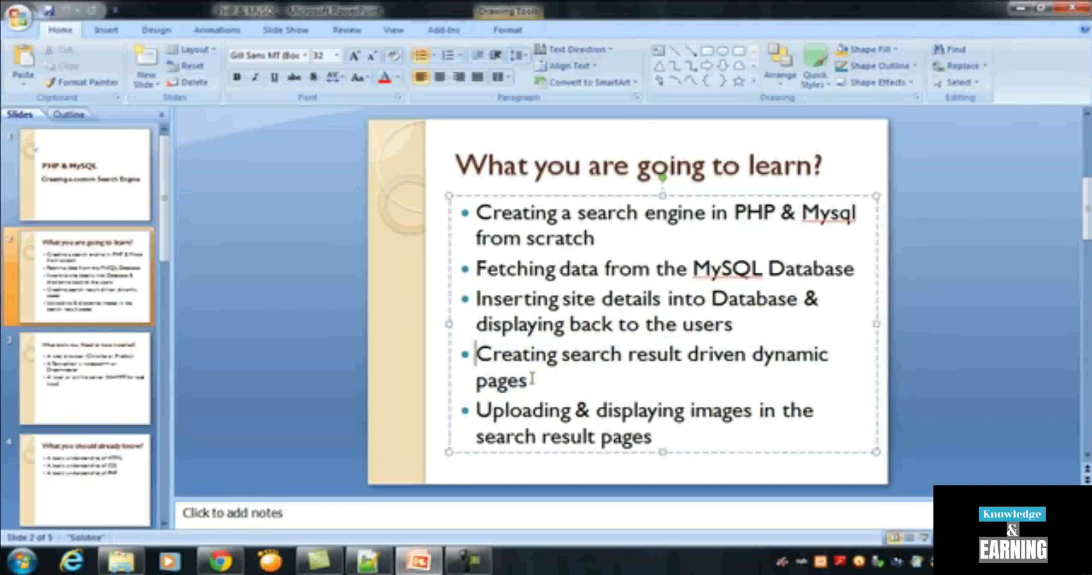
{"action": "left_click_drag", "start_coordinate": [478, 354], "coordinate": [525, 380]}
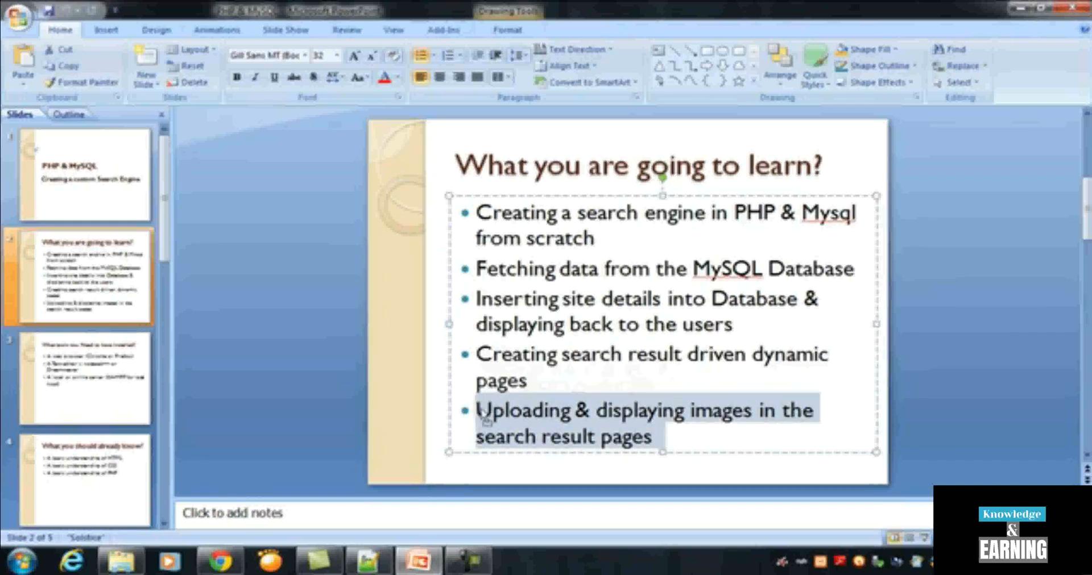
{"action": "left_click", "coordinate": [83, 379]}
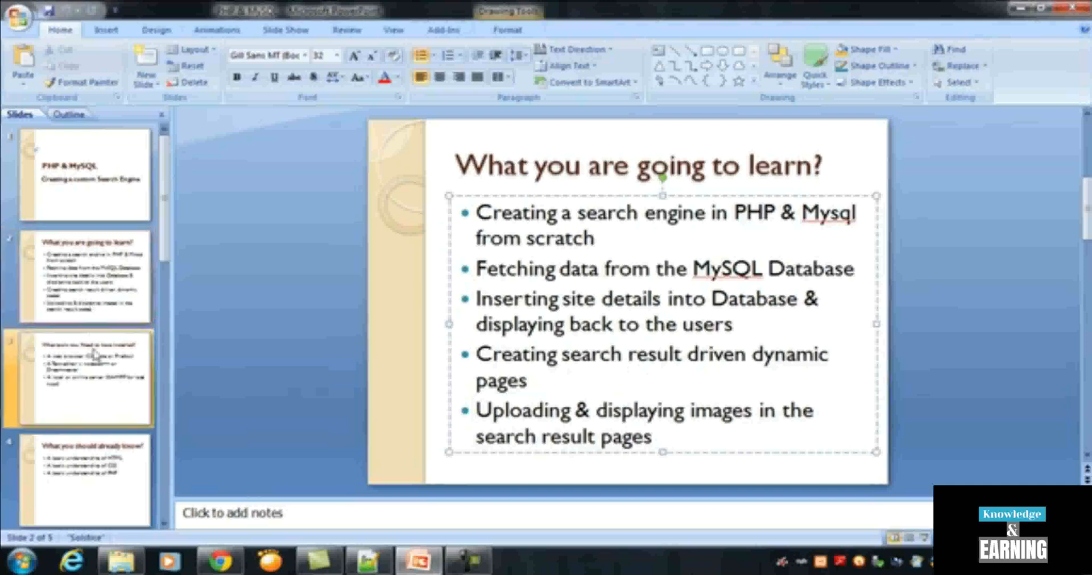
Show the course-components slide and highlight the 'search' database, search-engine and images folder names
{"action": "left_click", "coordinate": [83, 277]}
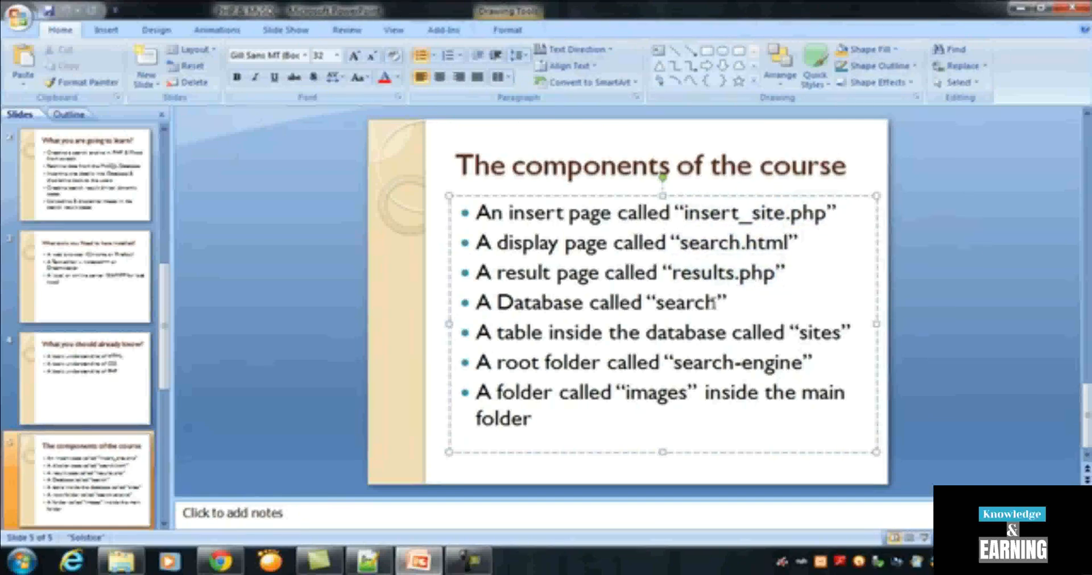
{"action": "double_click", "coordinate": [685, 303]}
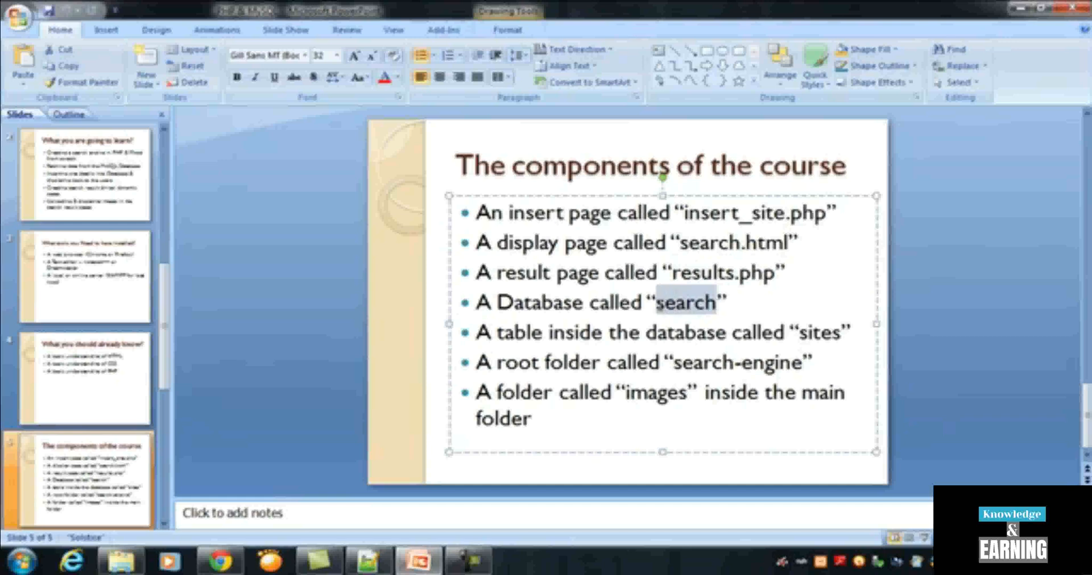
{"action": "mouse_move", "coordinate": [646, 325]}
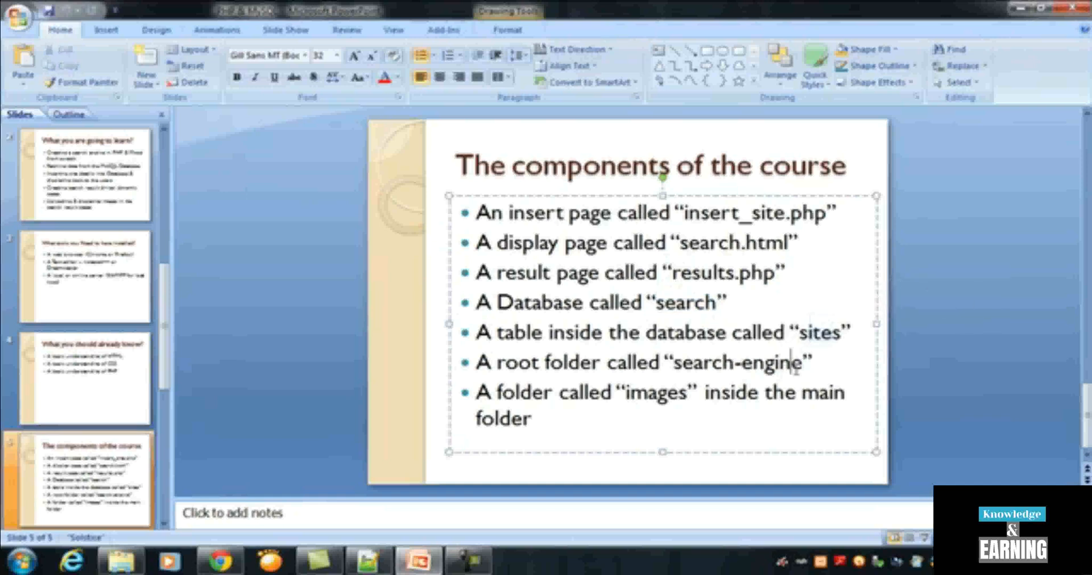
{"action": "double_click", "coordinate": [735, 362]}
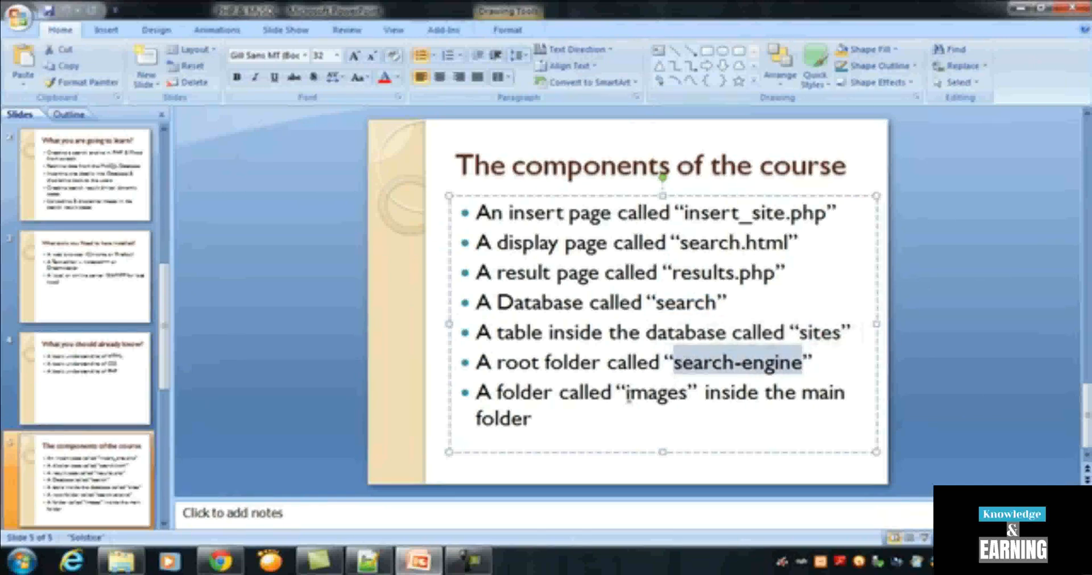
{"action": "double_click", "coordinate": [655, 392]}
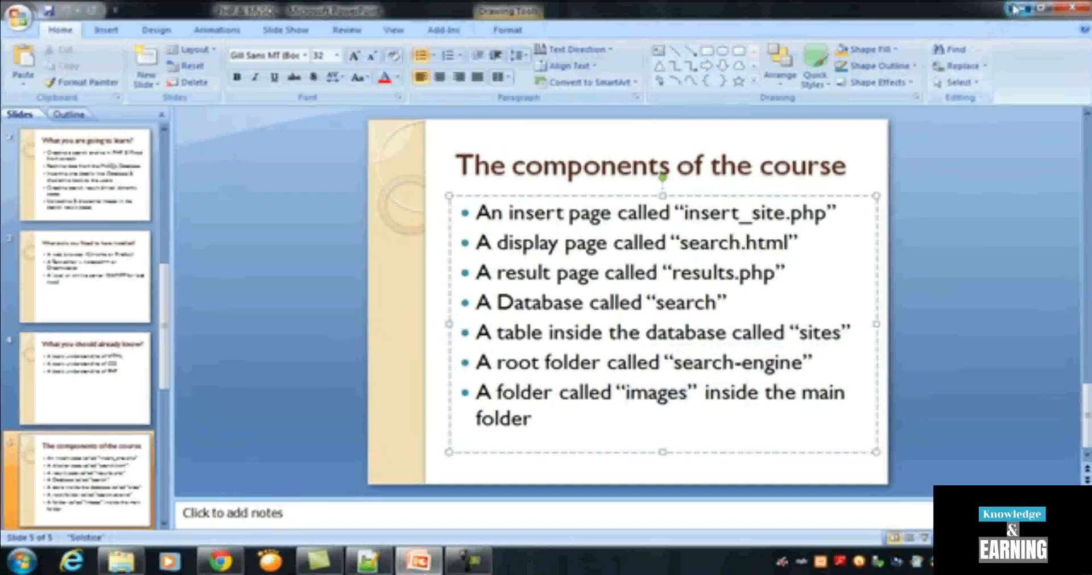
Switch to phpMyAdmin in Chrome and open the 'search' database listing its sites table
{"action": "left_click", "coordinate": [218, 560]}
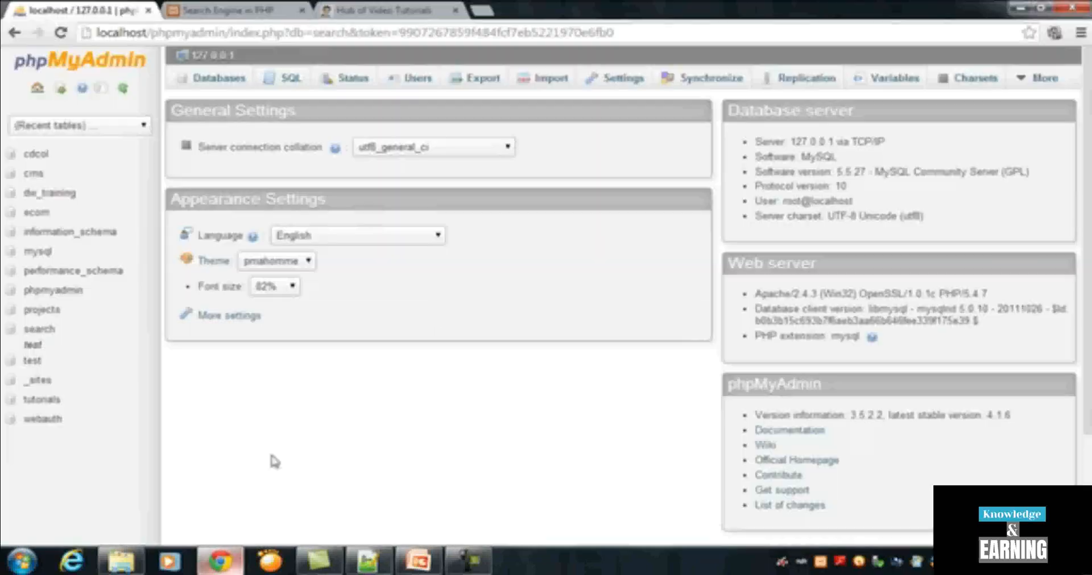
{"action": "mouse_move", "coordinate": [348, 396]}
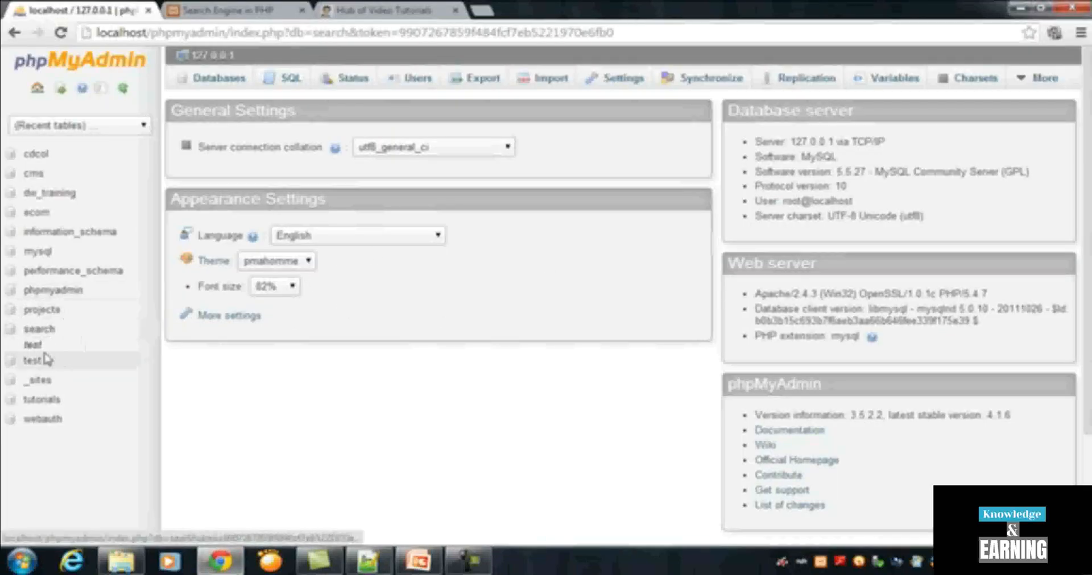
{"action": "left_click", "coordinate": [39, 328]}
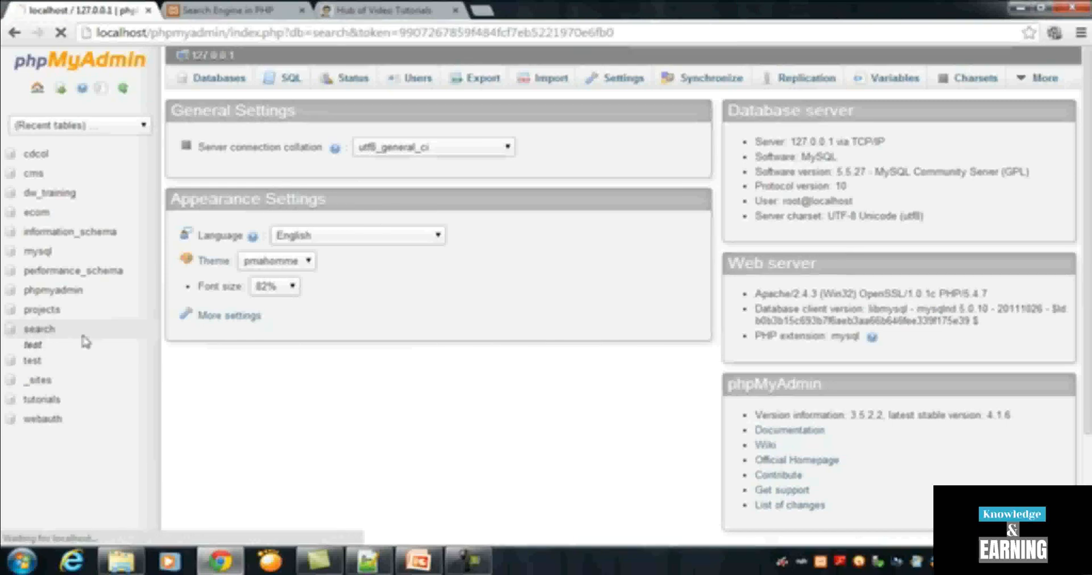
{"action": "left_click", "coordinate": [39, 329]}
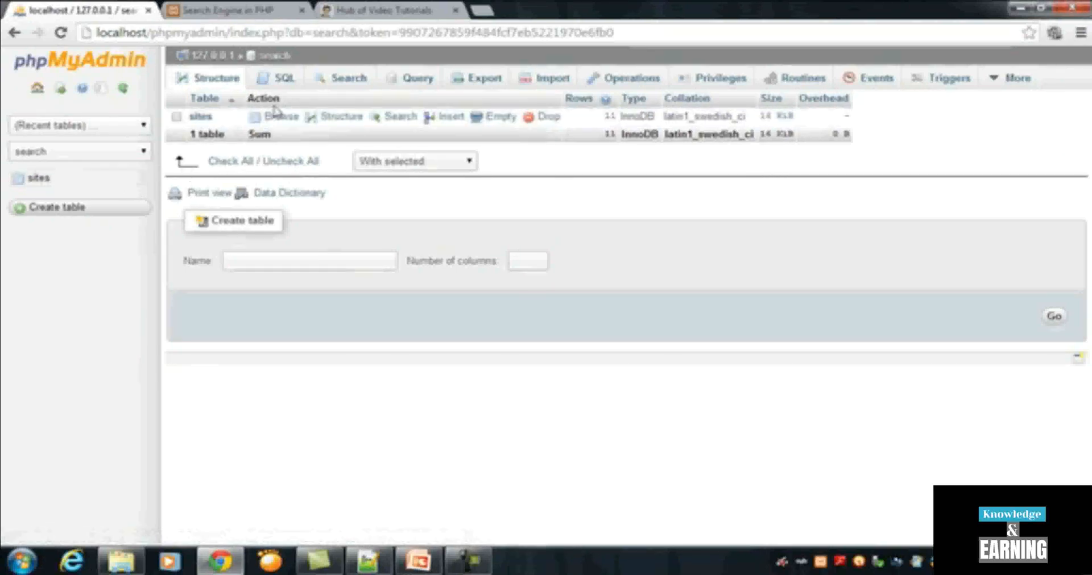
{"action": "mouse_move", "coordinate": [374, 144]}
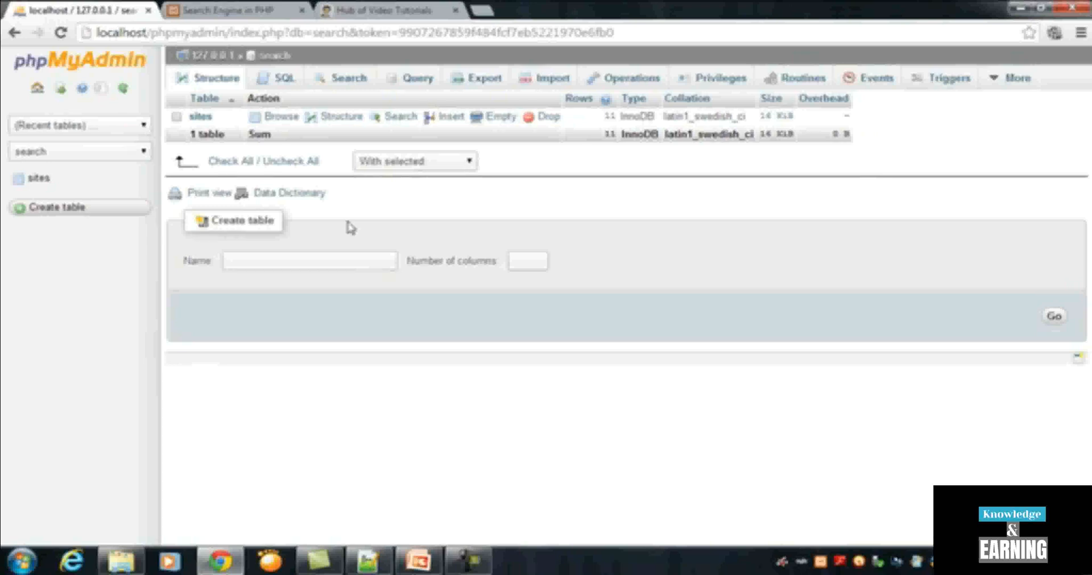
{"action": "mouse_move", "coordinate": [299, 217]}
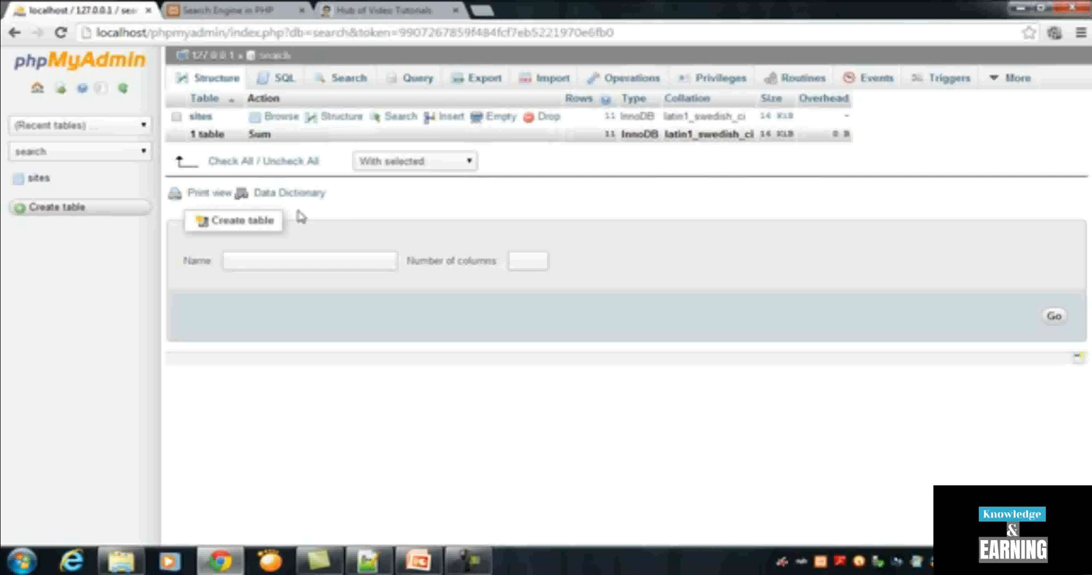
{"action": "mouse_move", "coordinate": [179, 135]}
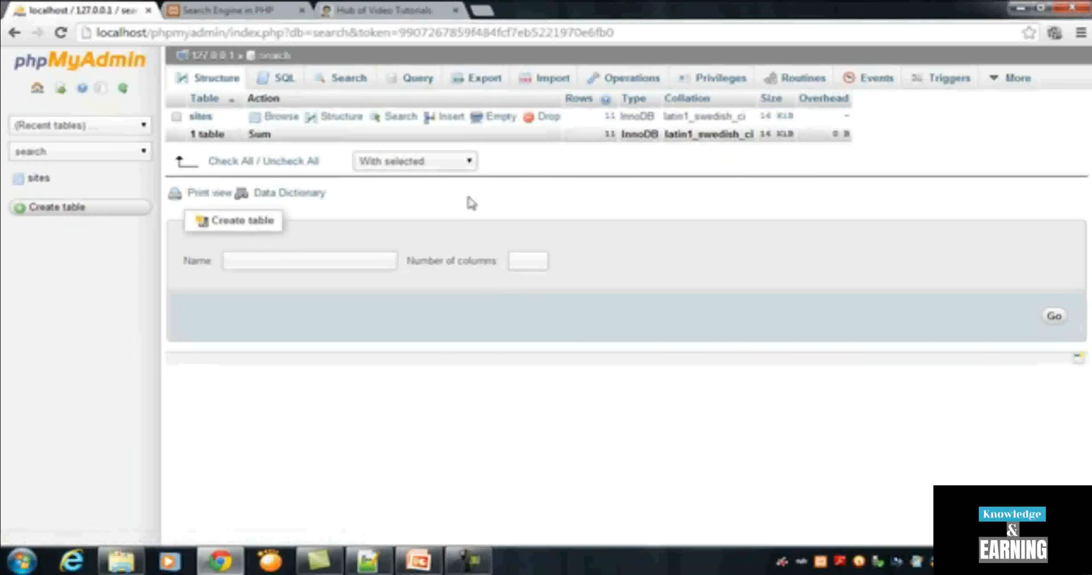
{"action": "mouse_move", "coordinate": [339, 218]}
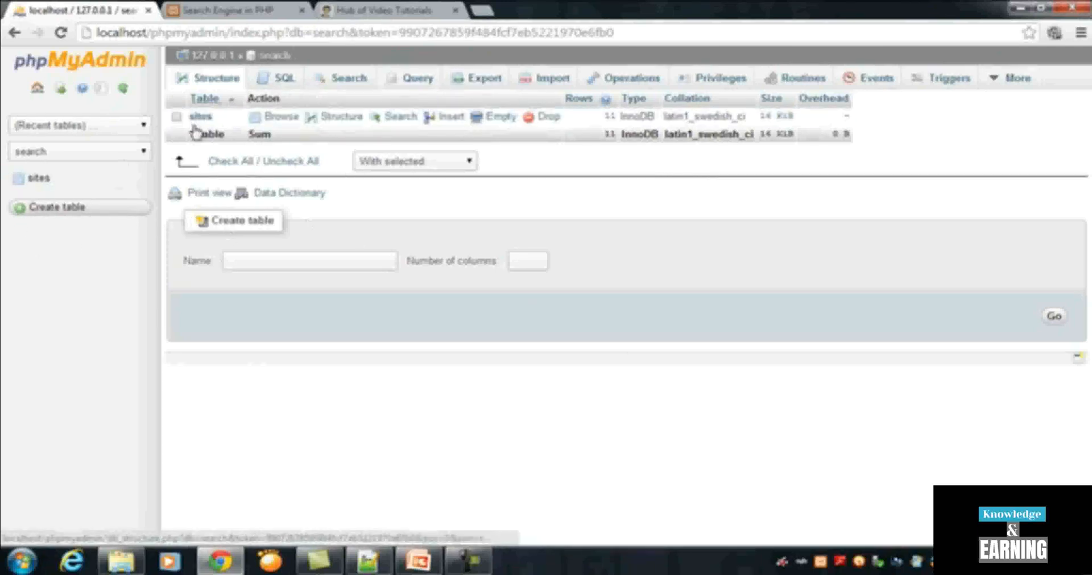
Start an SQL export of the 'search' database from the Export page
{"action": "left_click", "coordinate": [484, 77]}
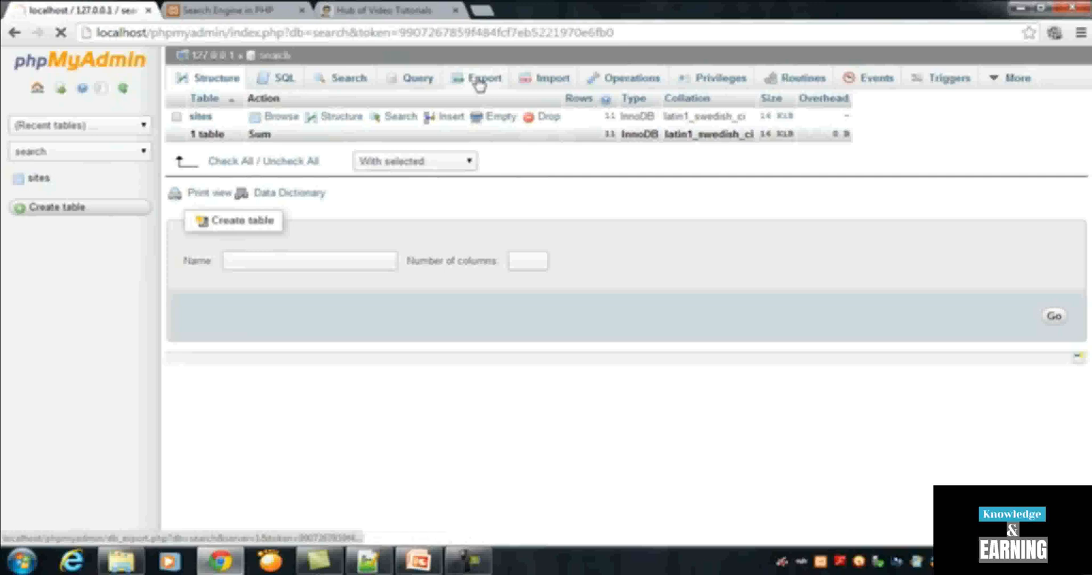
{"action": "left_click", "coordinate": [478, 77]}
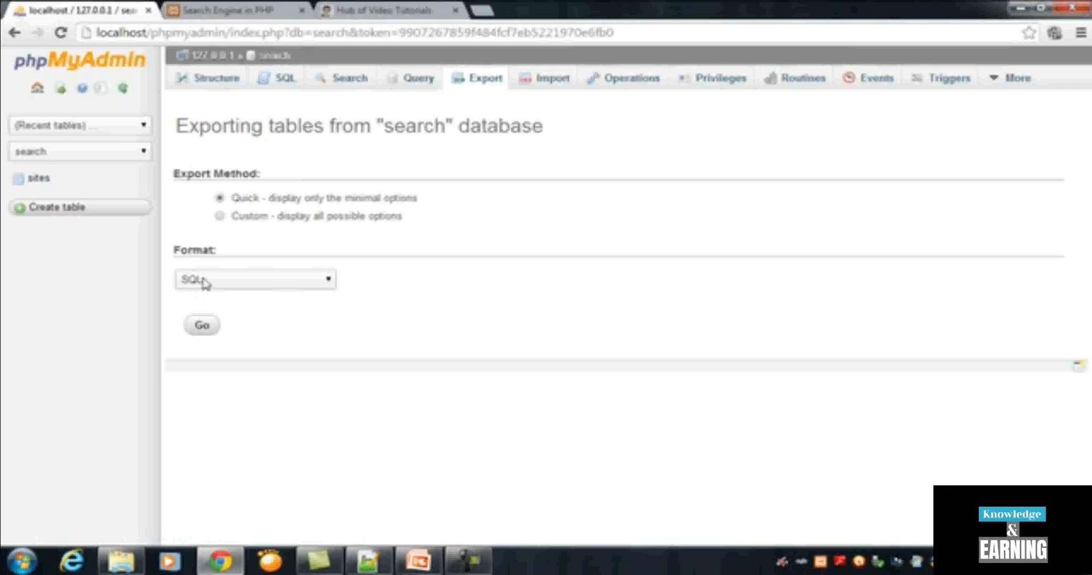
{"action": "mouse_move", "coordinate": [274, 377]}
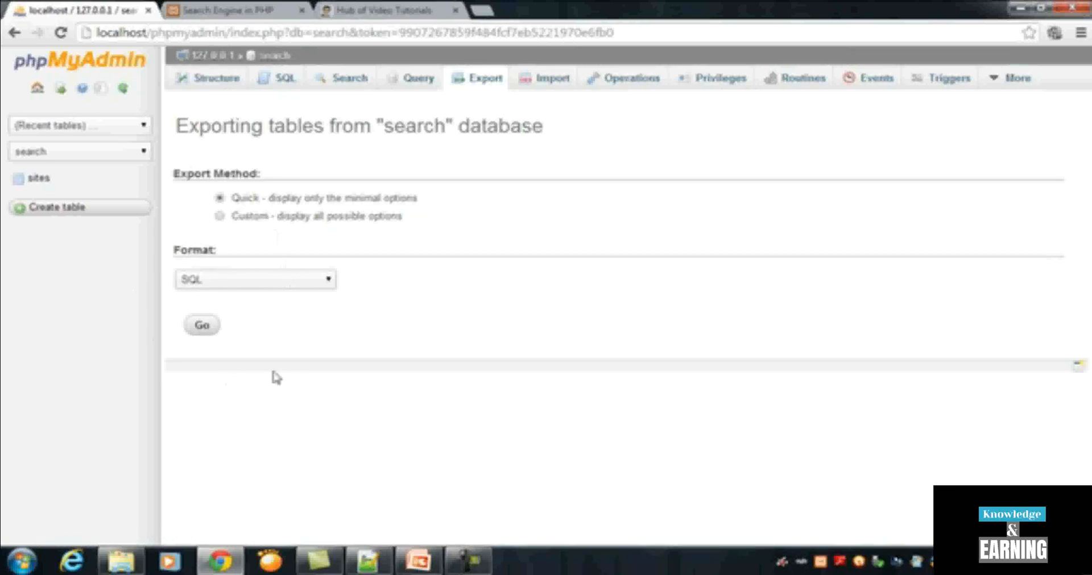
{"action": "left_click", "coordinate": [202, 325]}
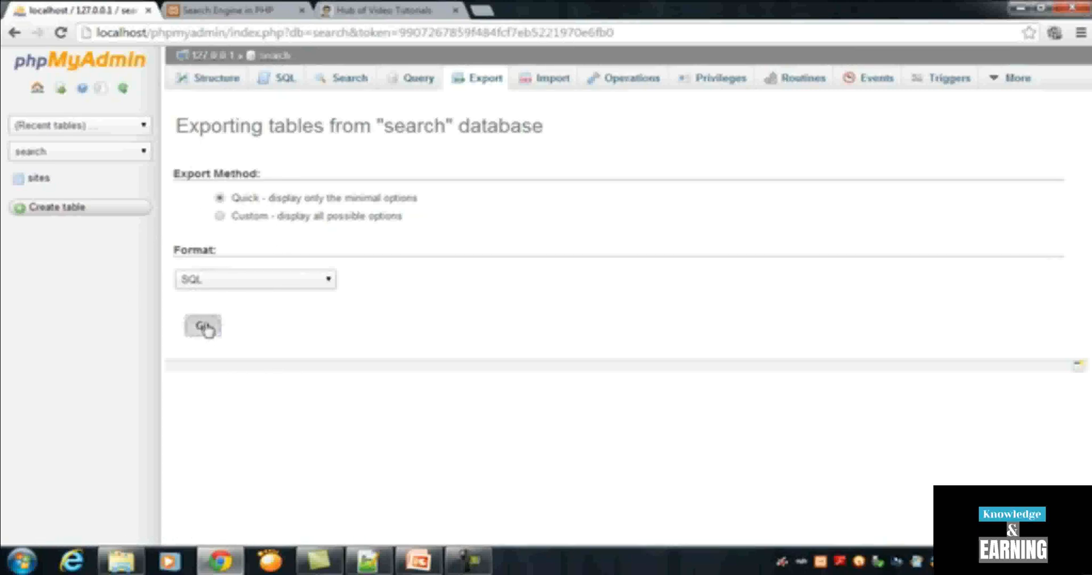
{"action": "left_click", "coordinate": [201, 327]}
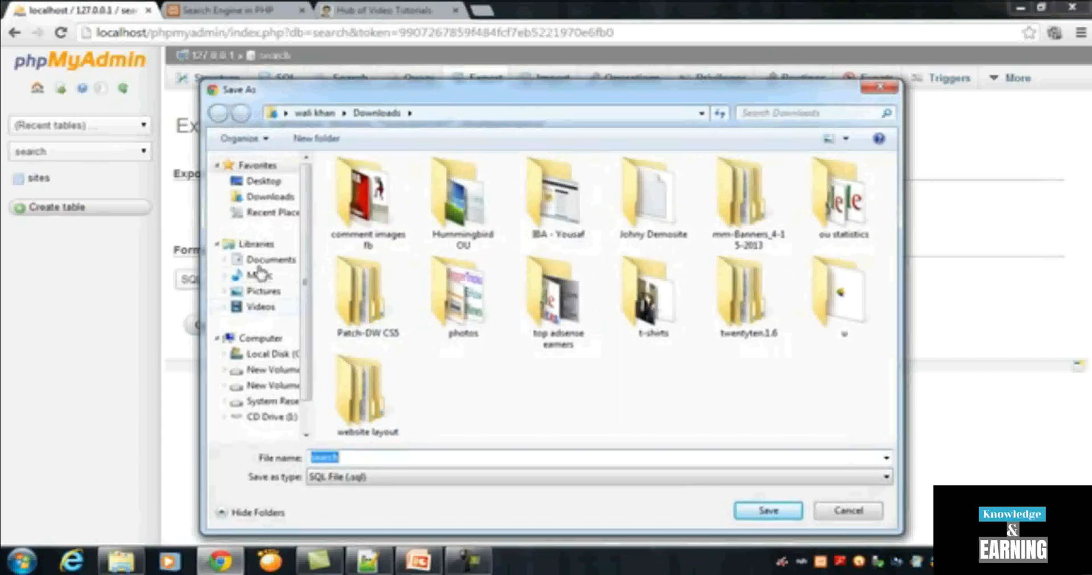
Browse the Save As dialog to C:\xampp\htdocs\search-engine to save search.sql there
{"action": "scroll", "scroll_direction": "down", "scroll_amount": 3}
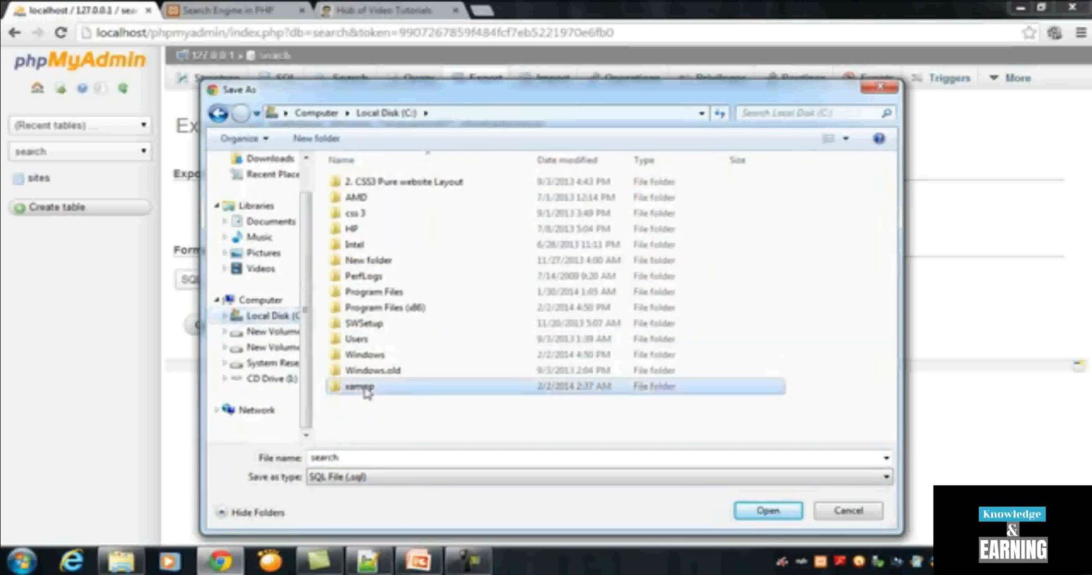
{"action": "double_click", "coordinate": [361, 386]}
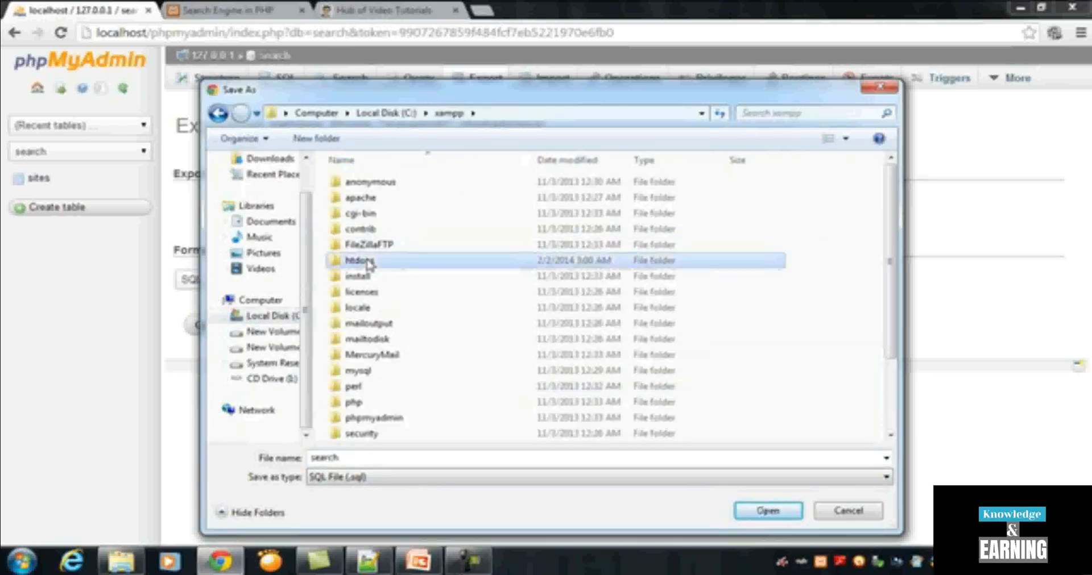
{"action": "double_click", "coordinate": [361, 260]}
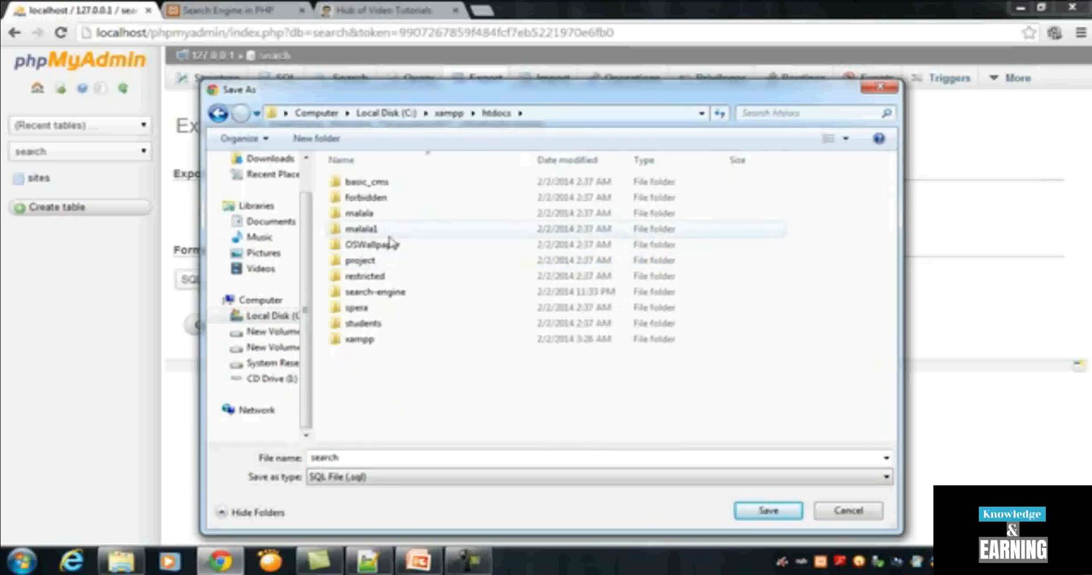
{"action": "left_click", "coordinate": [374, 293]}
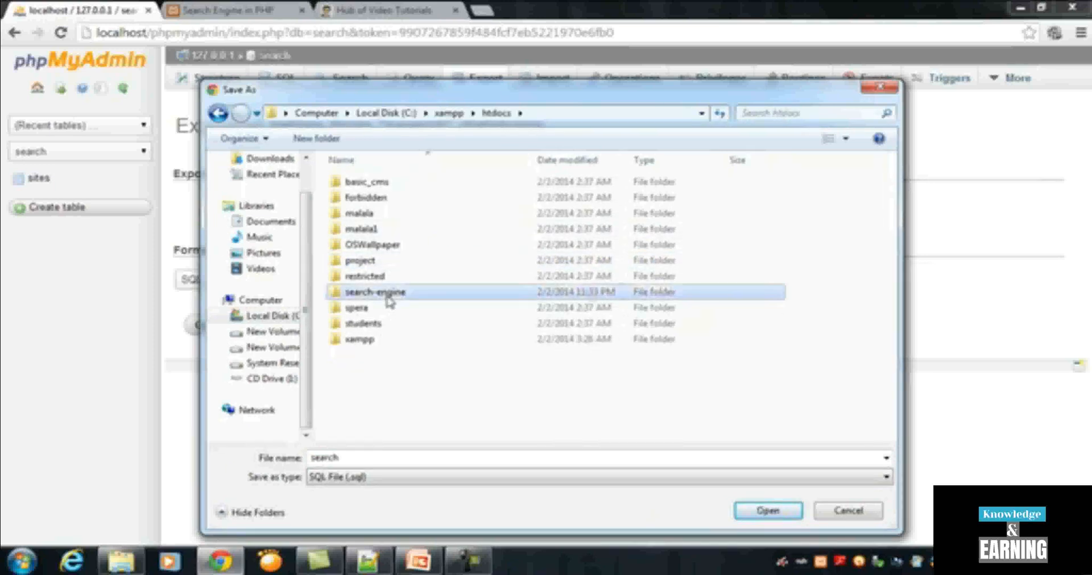
{"action": "double_click", "coordinate": [374, 293]}
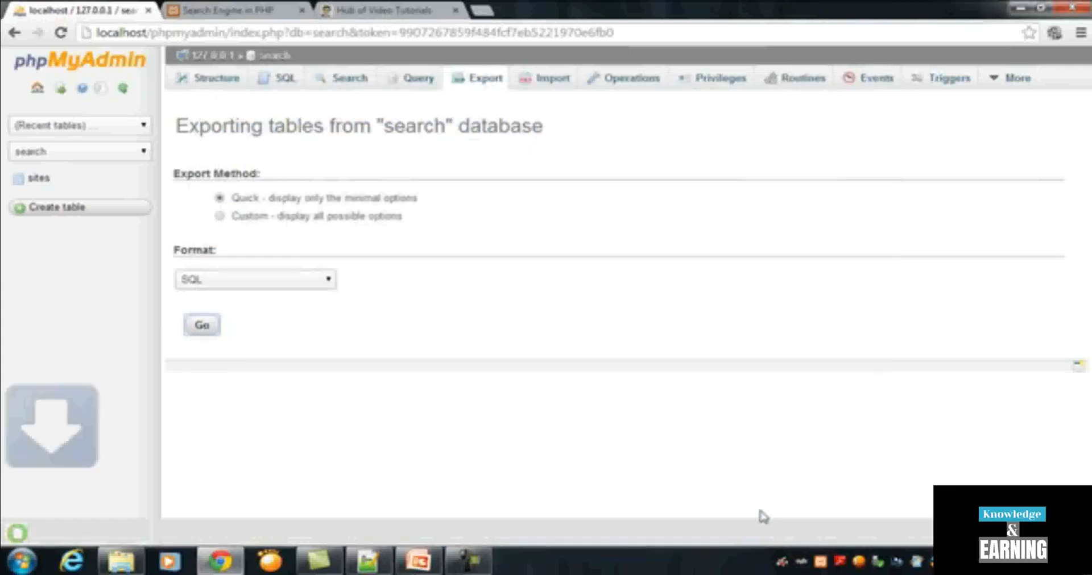
Leave the export page and bring up the Import page for the 'search' database
{"action": "left_click", "coordinate": [200, 324]}
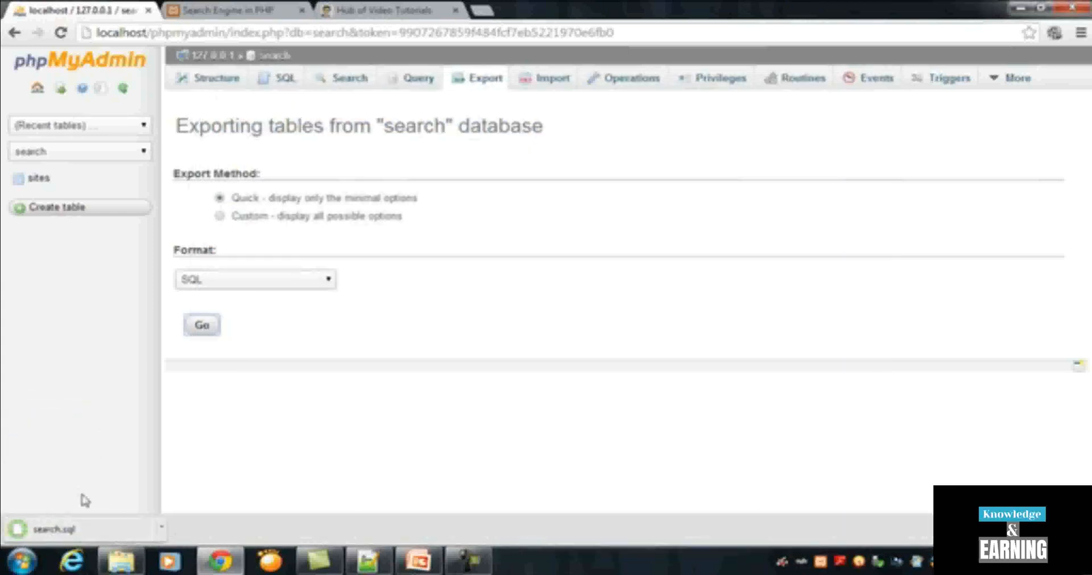
{"action": "mouse_move", "coordinate": [425, 278]}
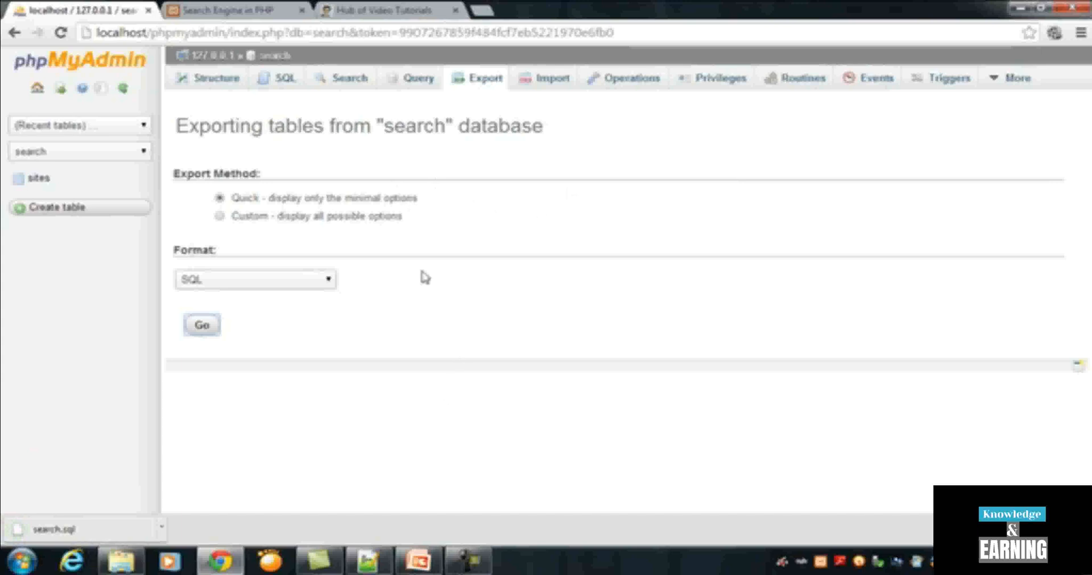
{"action": "mouse_move", "coordinate": [392, 114]}
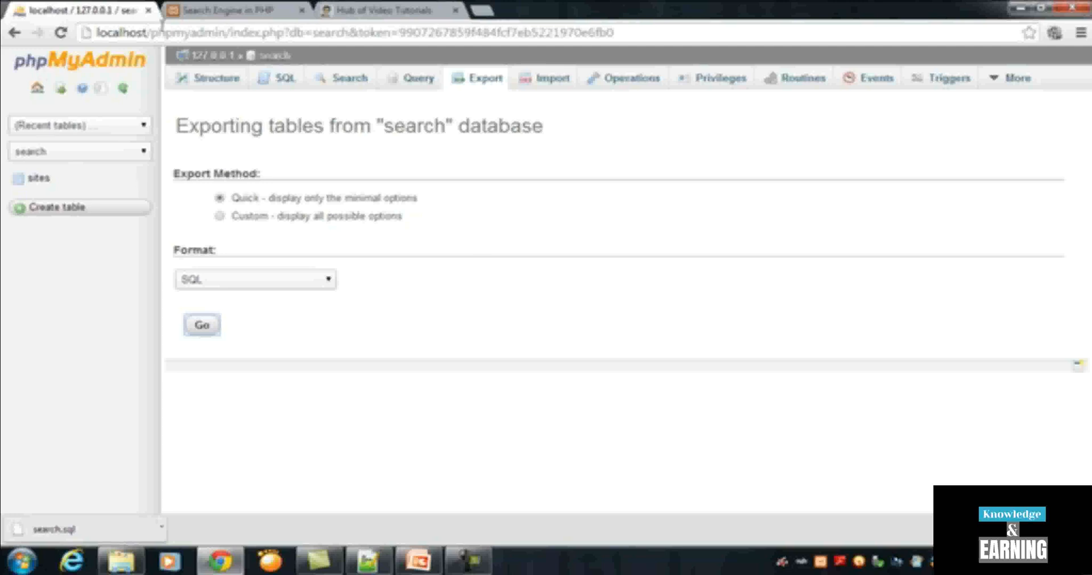
{"action": "mouse_move", "coordinate": [541, 87]}
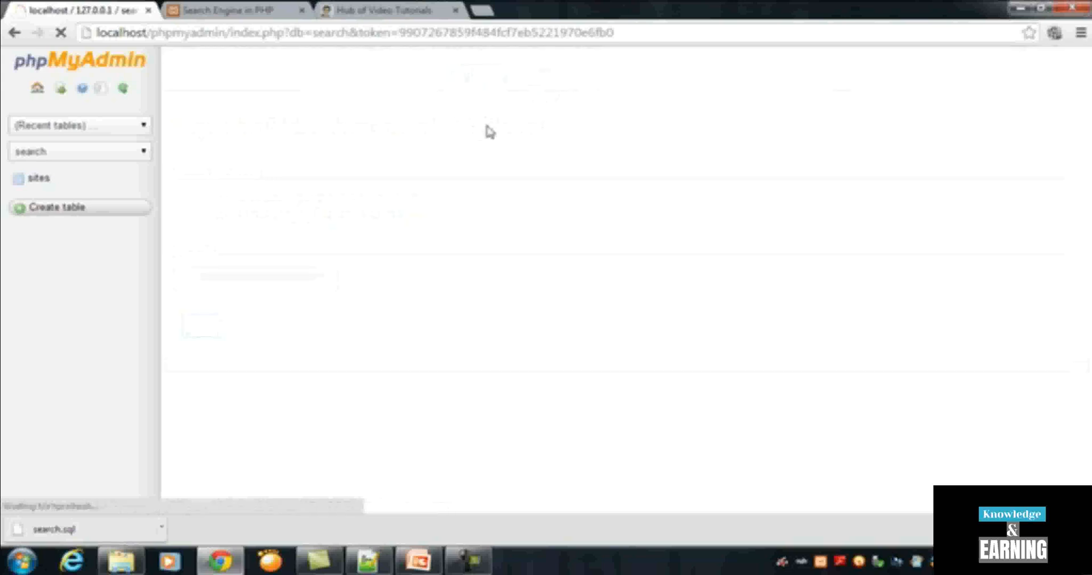
{"action": "left_click", "coordinate": [553, 77]}
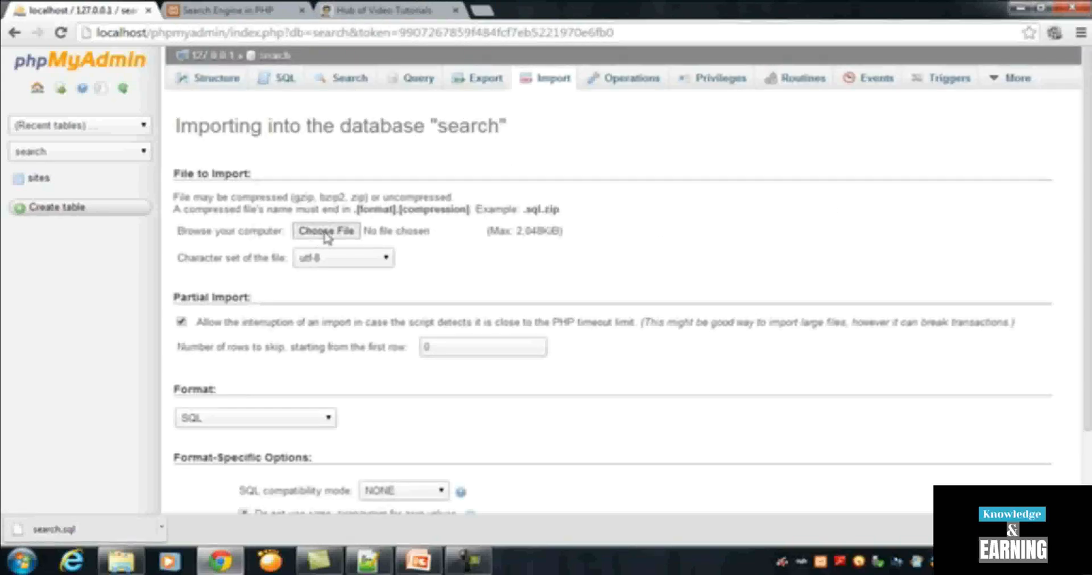
Choose C:\xampp\htdocs\search-engine\search.sql as the file to import
{"action": "left_click", "coordinate": [327, 231]}
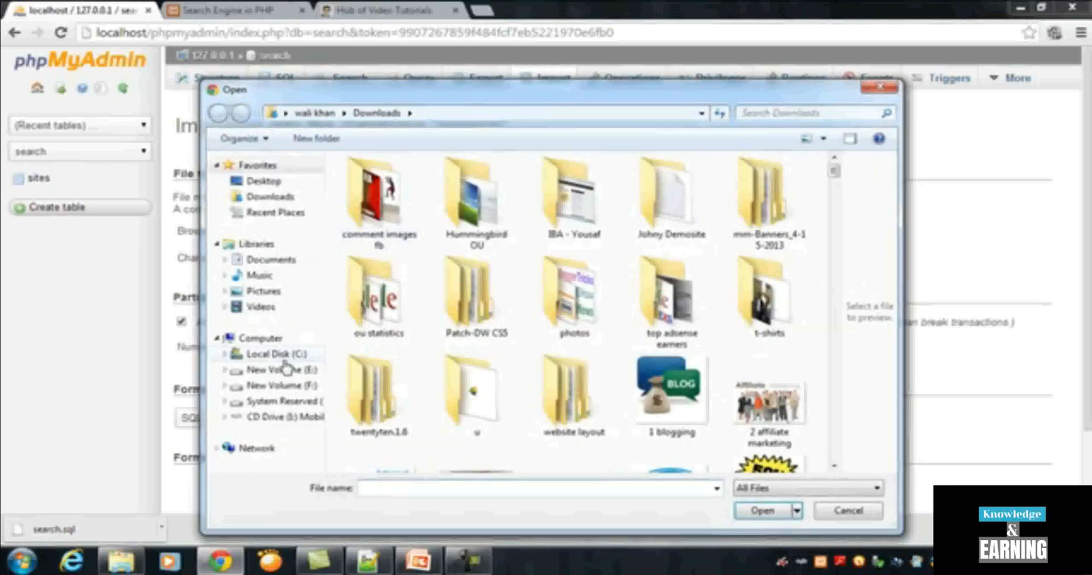
{"action": "left_click", "coordinate": [277, 353]}
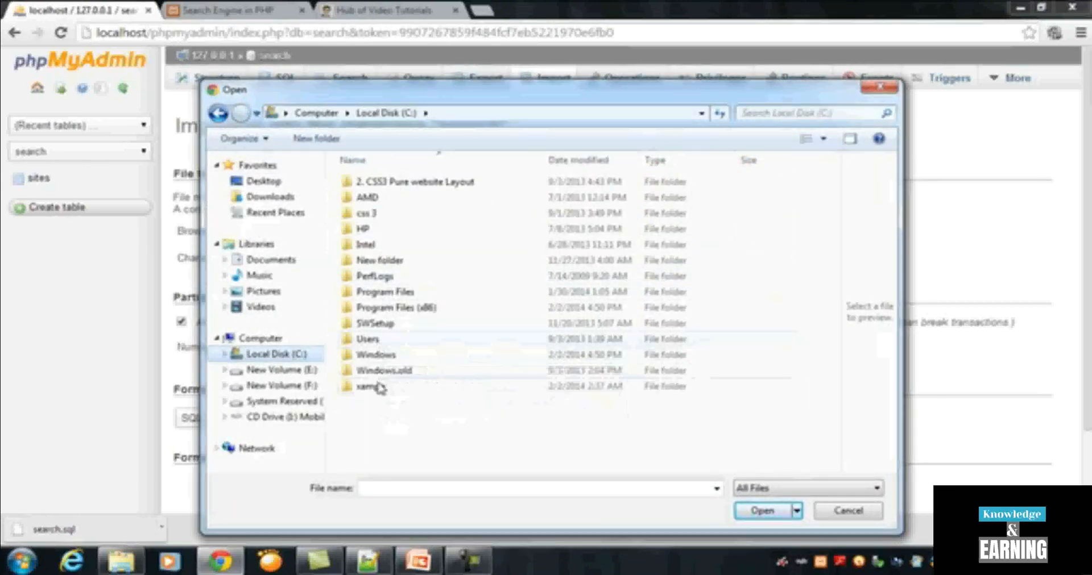
{"action": "double_click", "coordinate": [371, 386]}
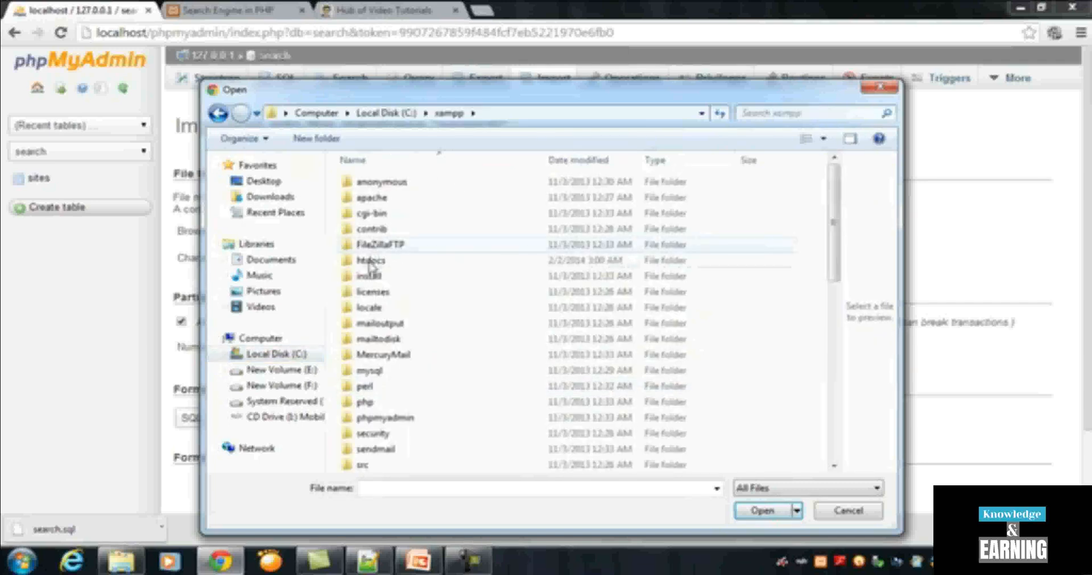
{"action": "double_click", "coordinate": [371, 259]}
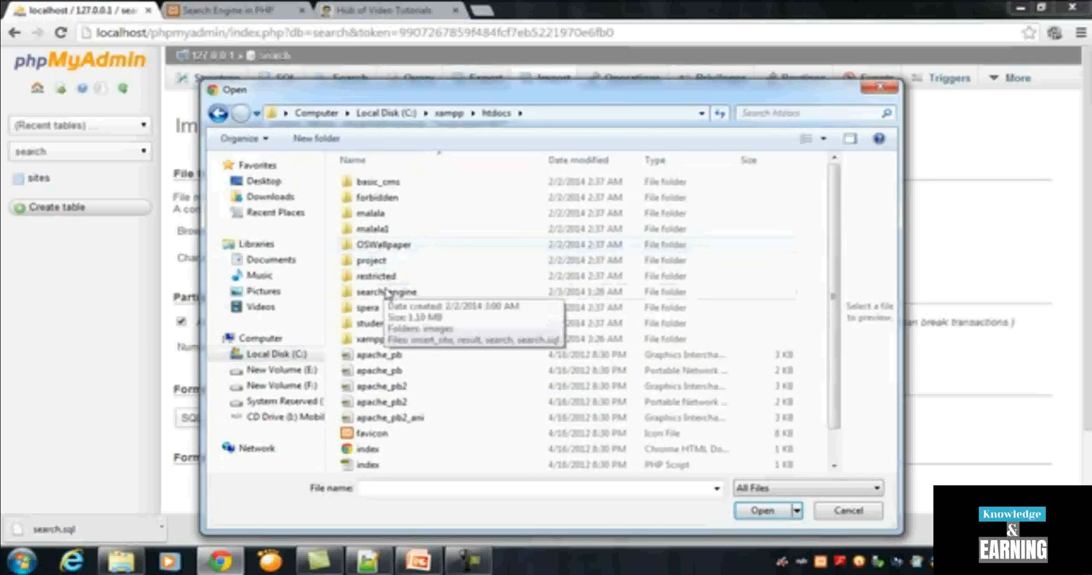
{"action": "double_click", "coordinate": [384, 291]}
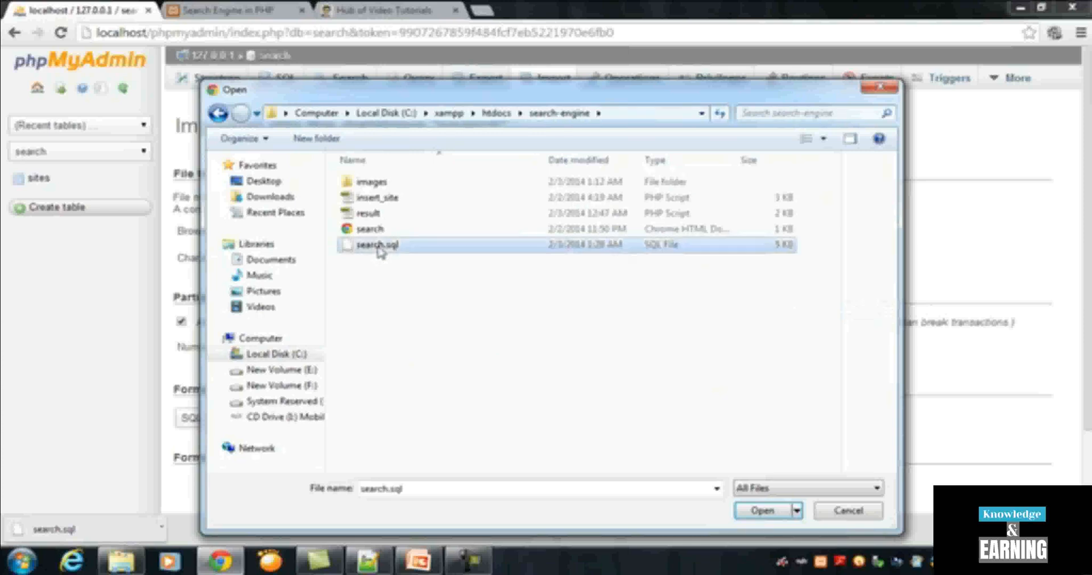
{"action": "left_click", "coordinate": [761, 510]}
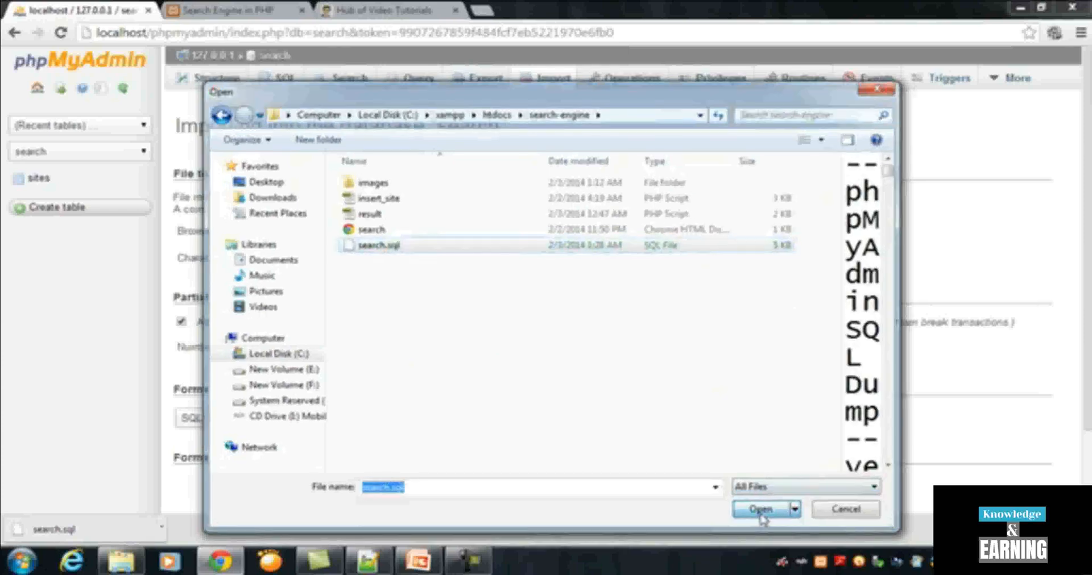
{"action": "left_click", "coordinate": [760, 509]}
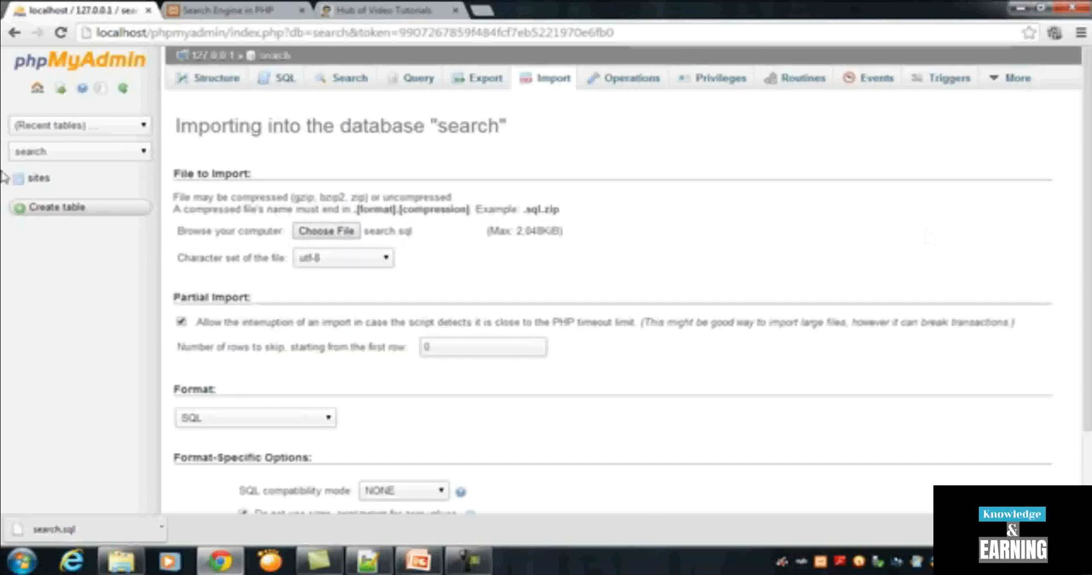
{"action": "mouse_move", "coordinate": [302, 162]}
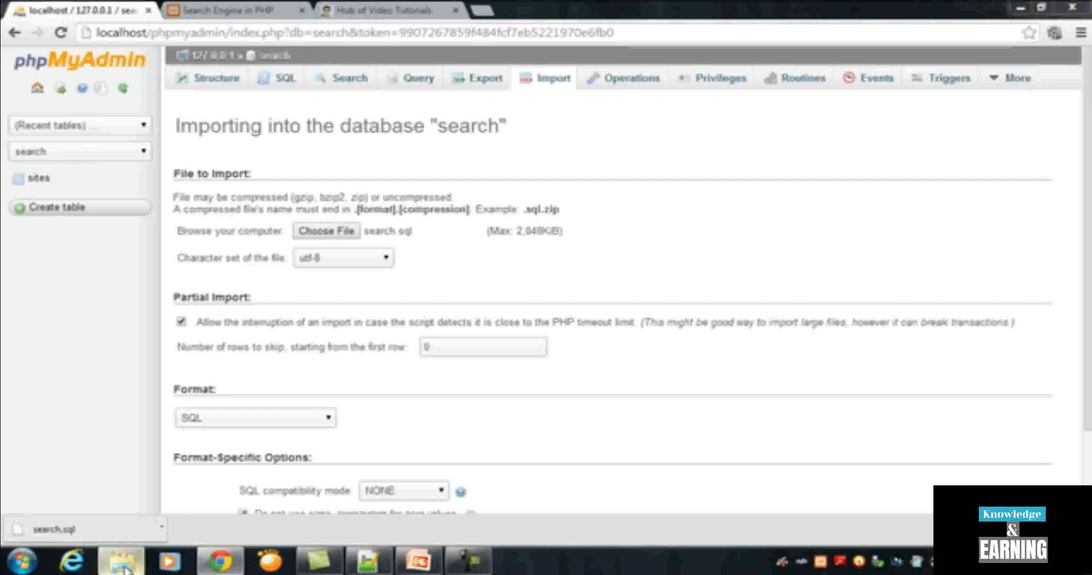
Look inside the images folder of search-engine in Explorer, then return to the parent folder
{"action": "left_click", "coordinate": [326, 231]}
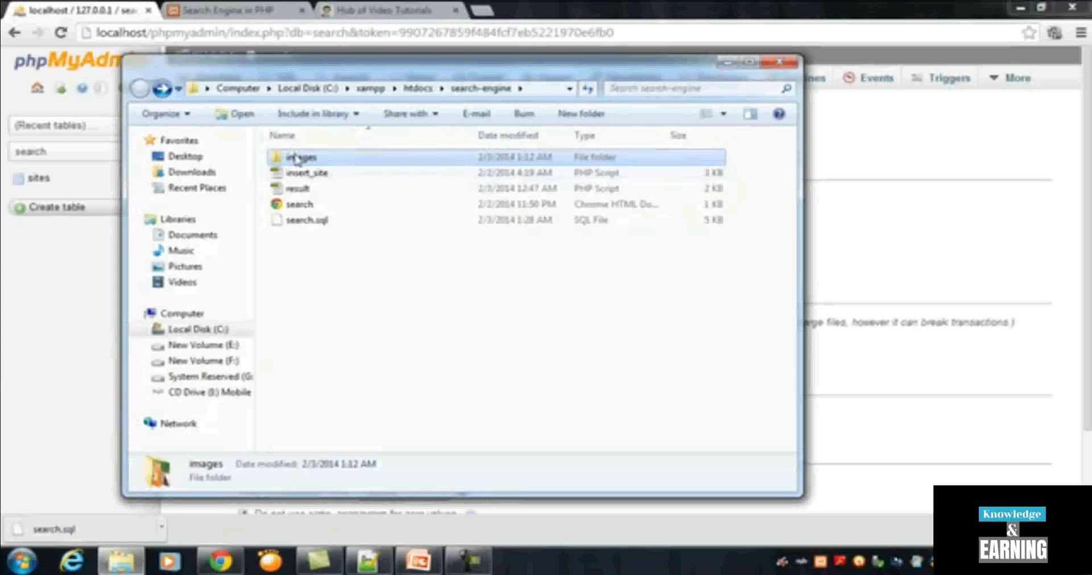
{"action": "double_click", "coordinate": [300, 157]}
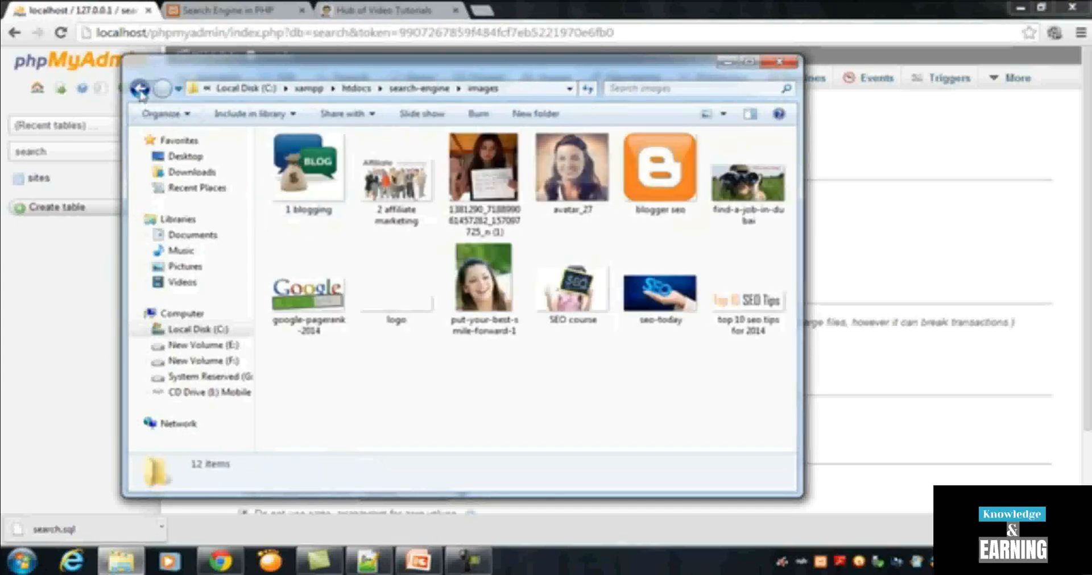
{"action": "left_click", "coordinate": [138, 89]}
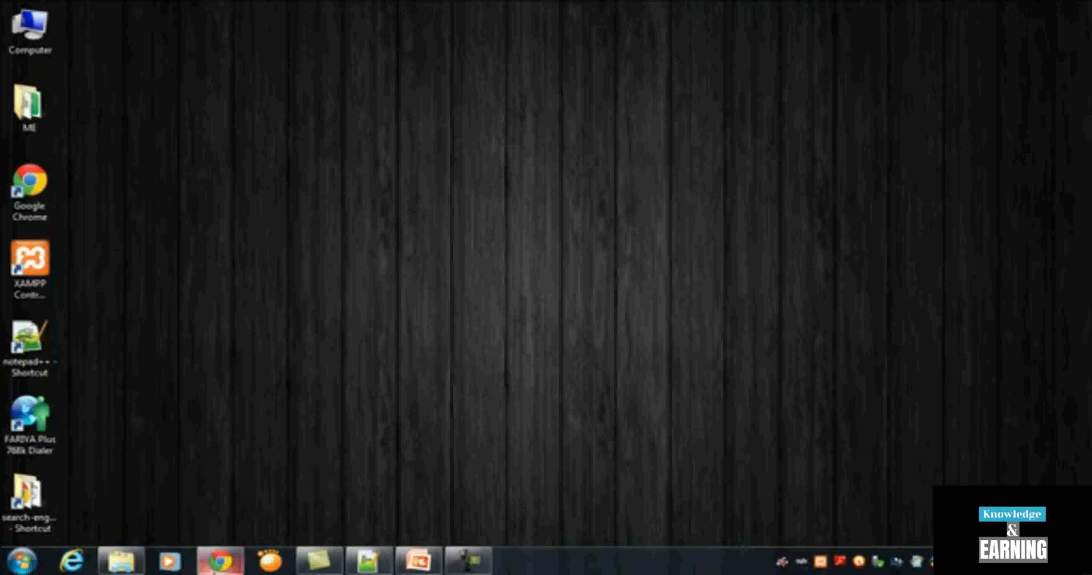
Bring Chrome back and switch to the My Search Engine page tab
{"action": "left_click", "coordinate": [218, 561]}
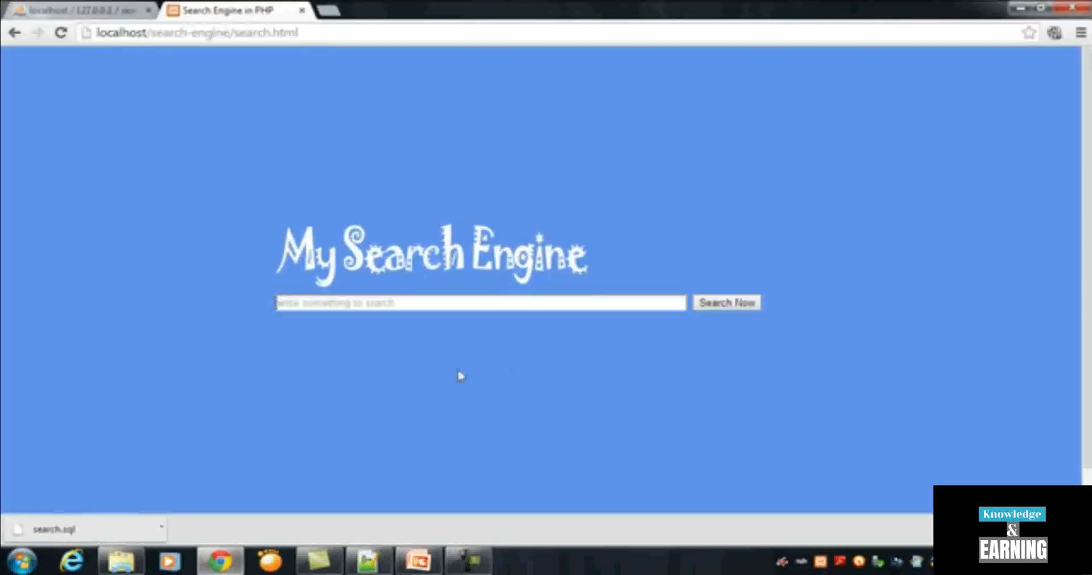
{"action": "mouse_move", "coordinate": [653, 203]}
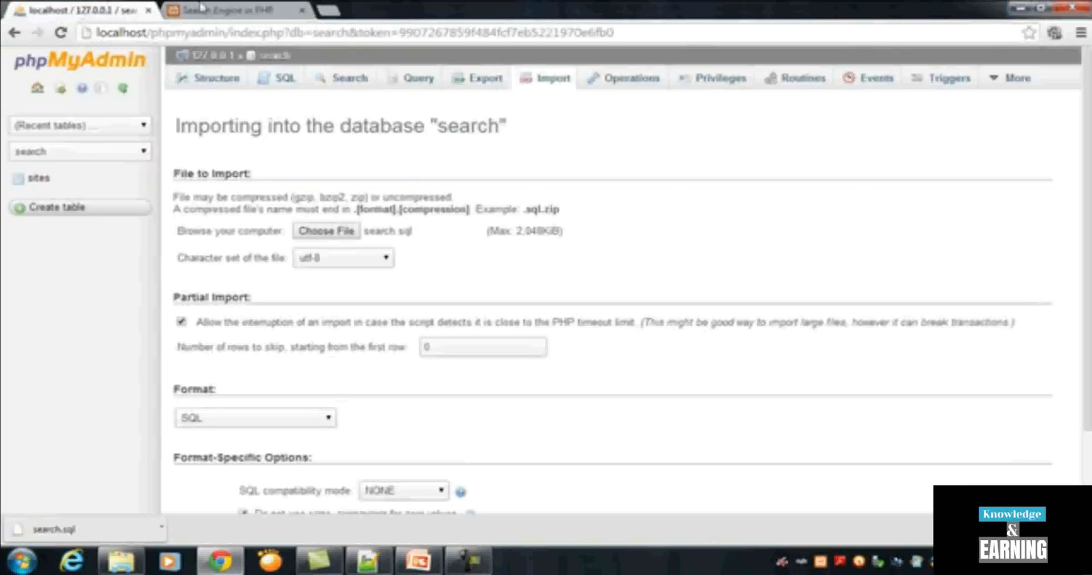
{"action": "left_click", "coordinate": [230, 10]}
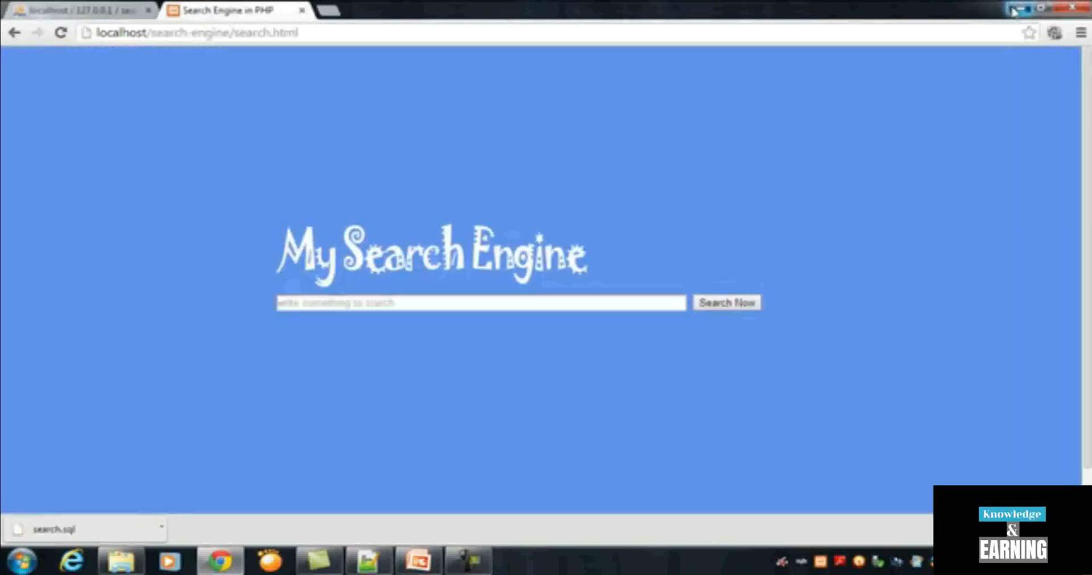